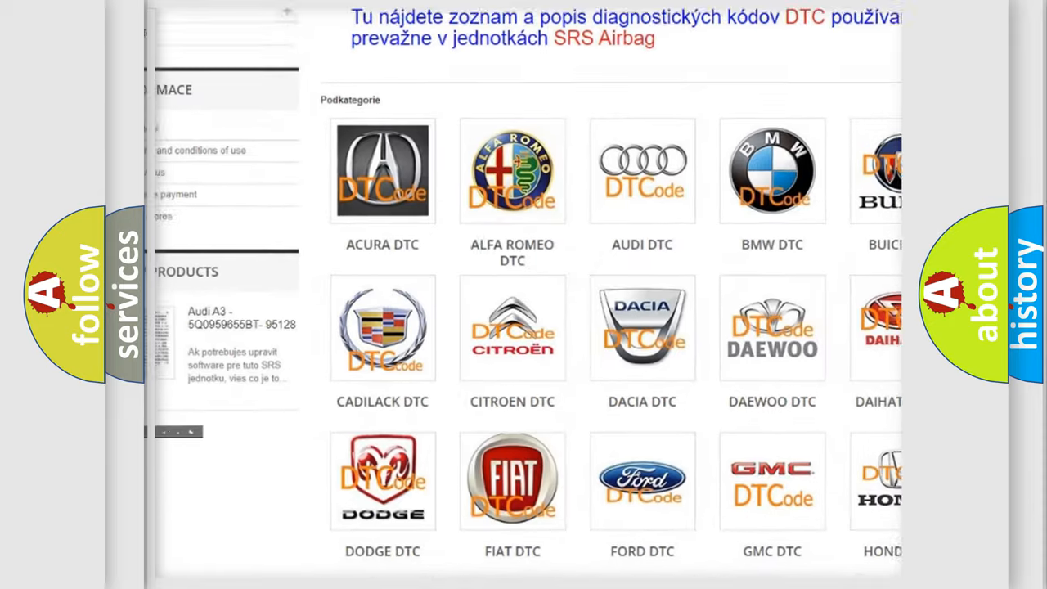
pyautogui.scroll(-3)
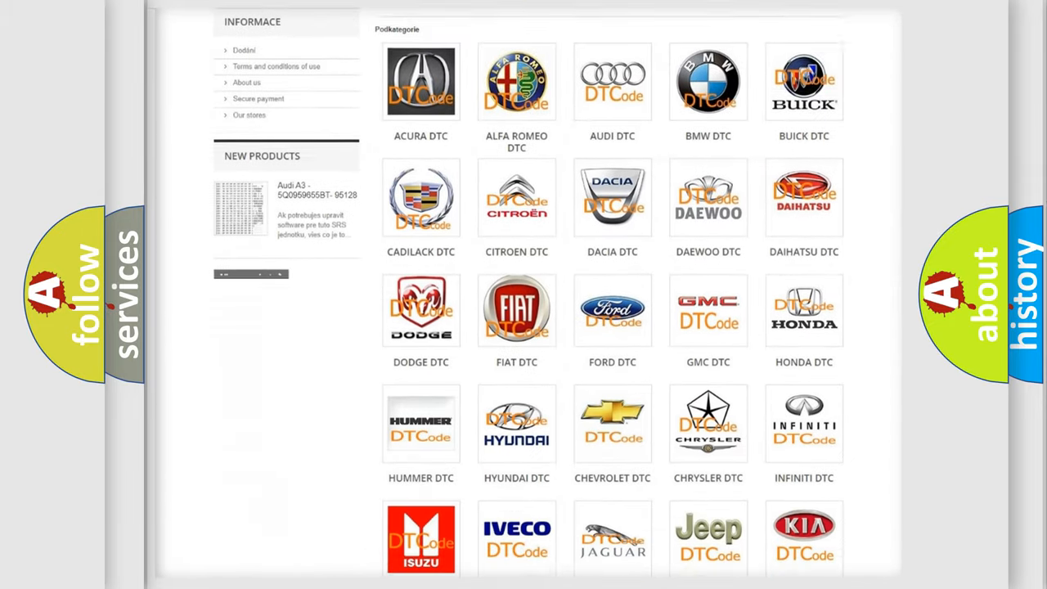
pyautogui.scroll(-3)
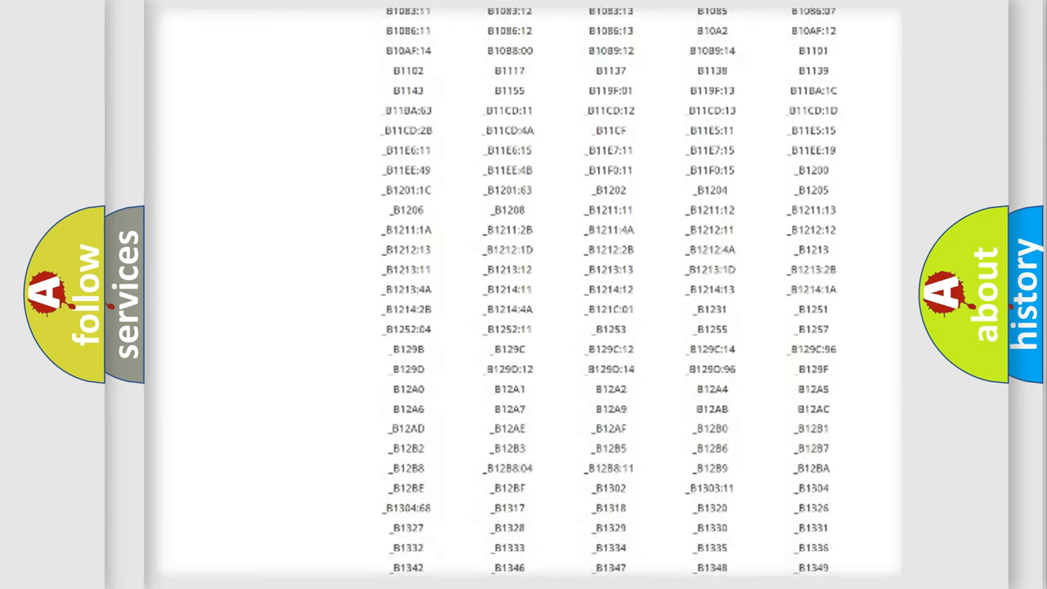
pyautogui.scroll(-3)
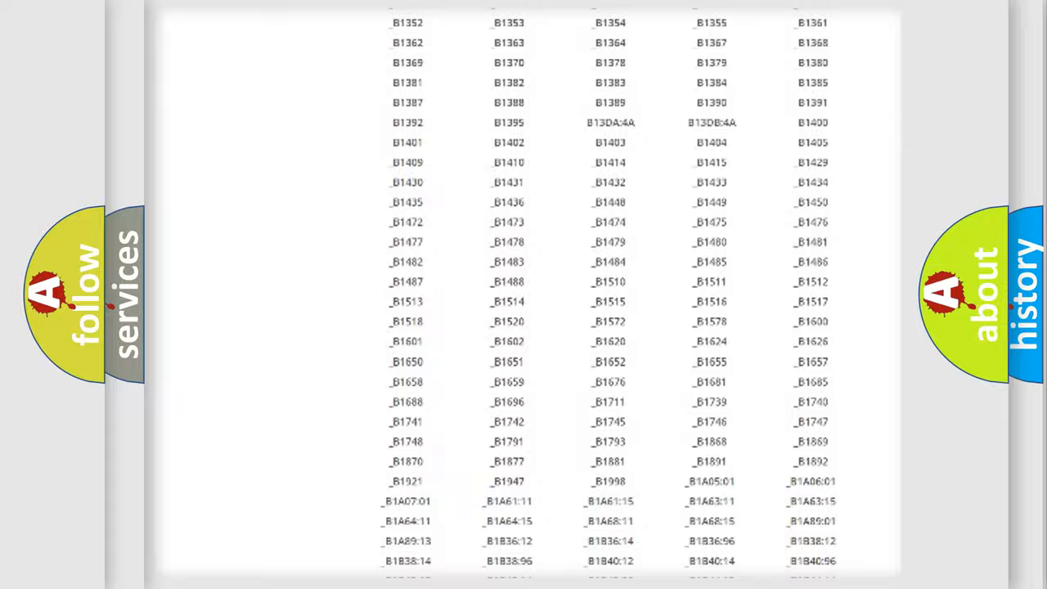